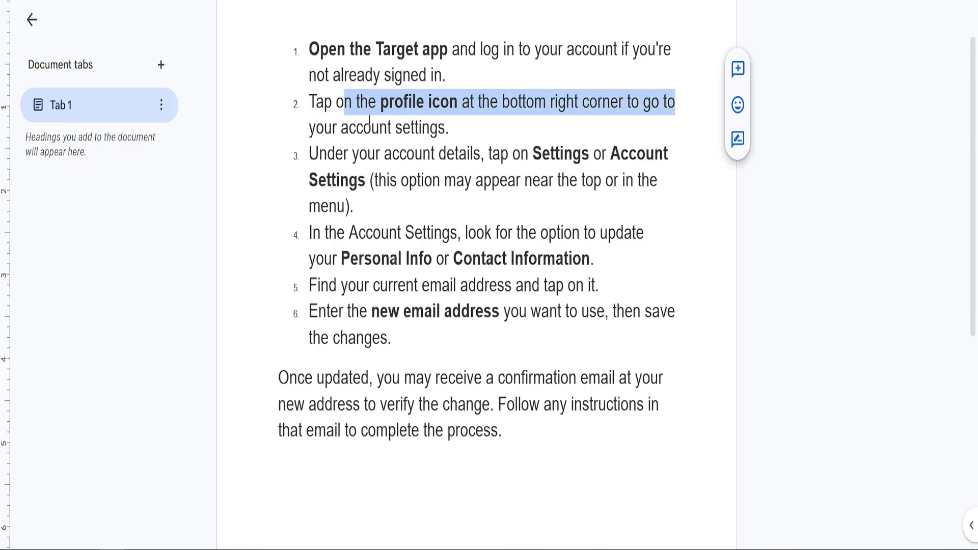
click(447, 128)
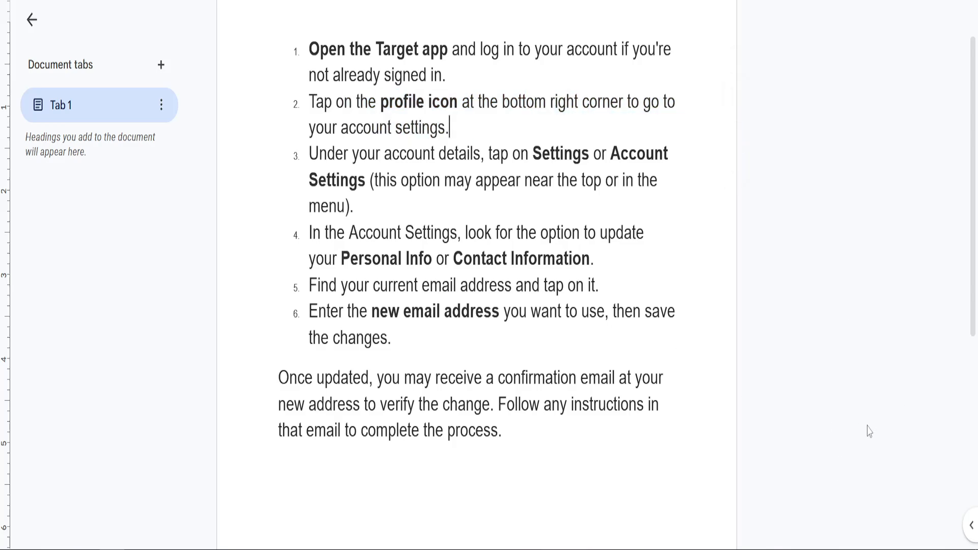
mouse_move(861, 489)
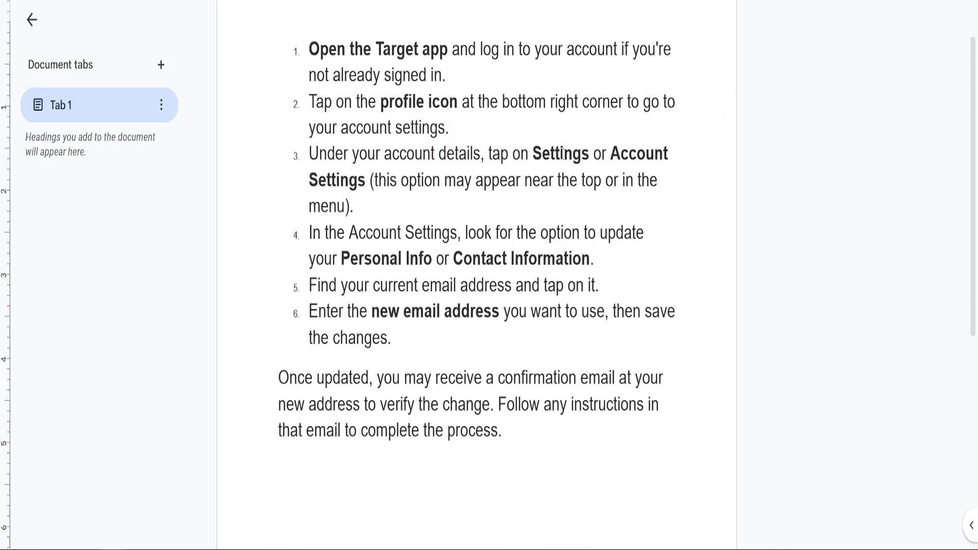
double_click(640, 153)
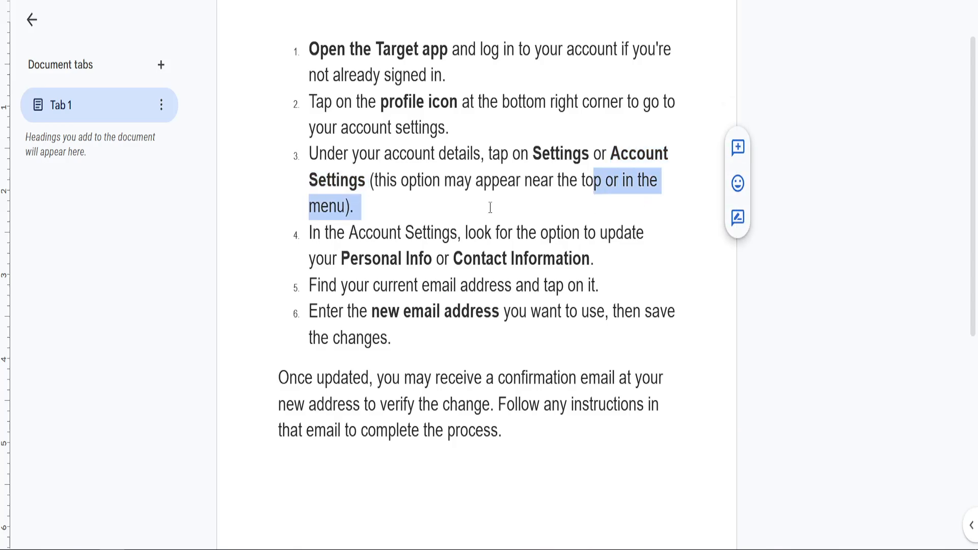
click(351, 233)
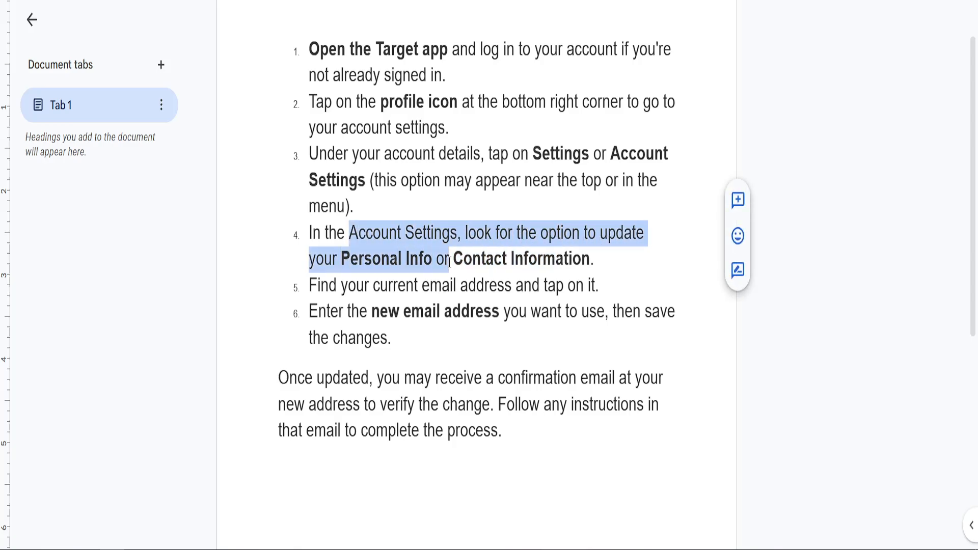
click(597, 259)
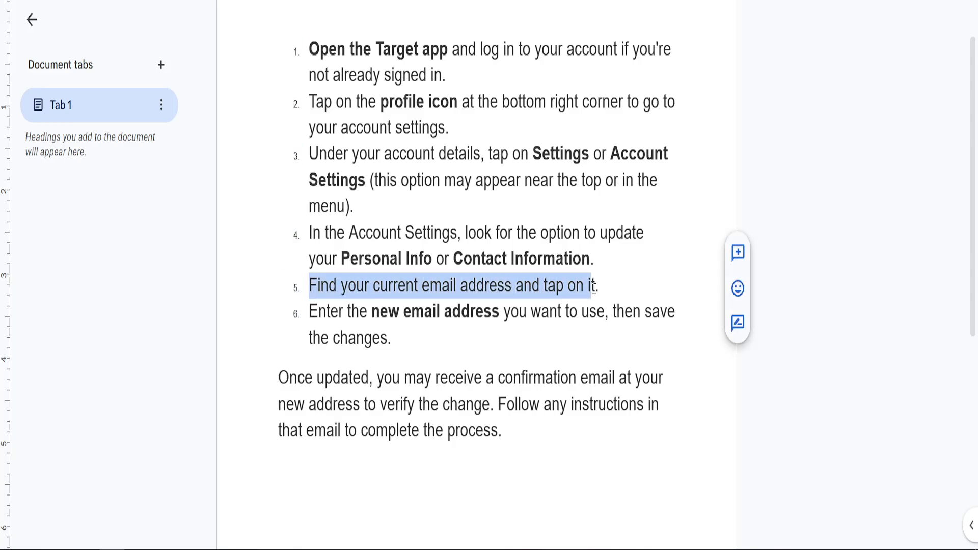
click(602, 286)
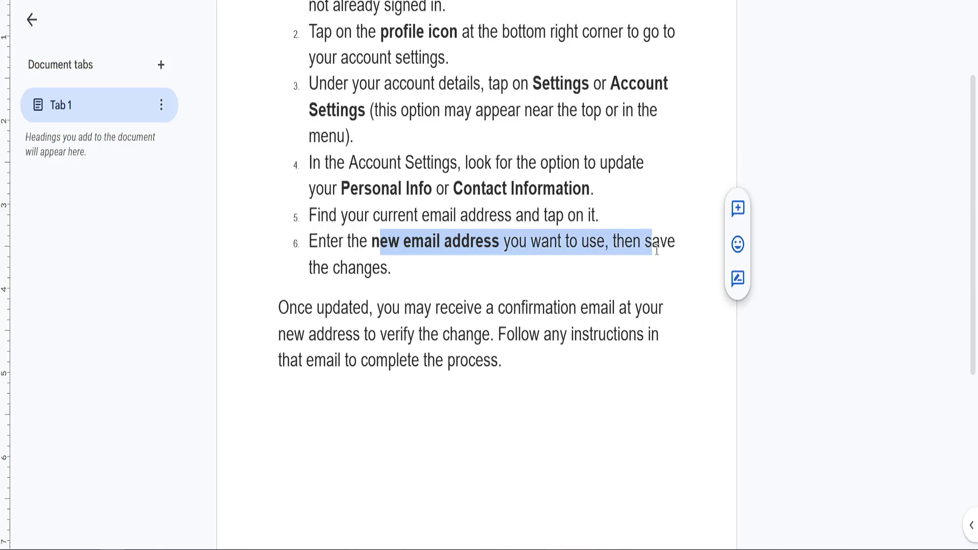
scroll(up, 3)
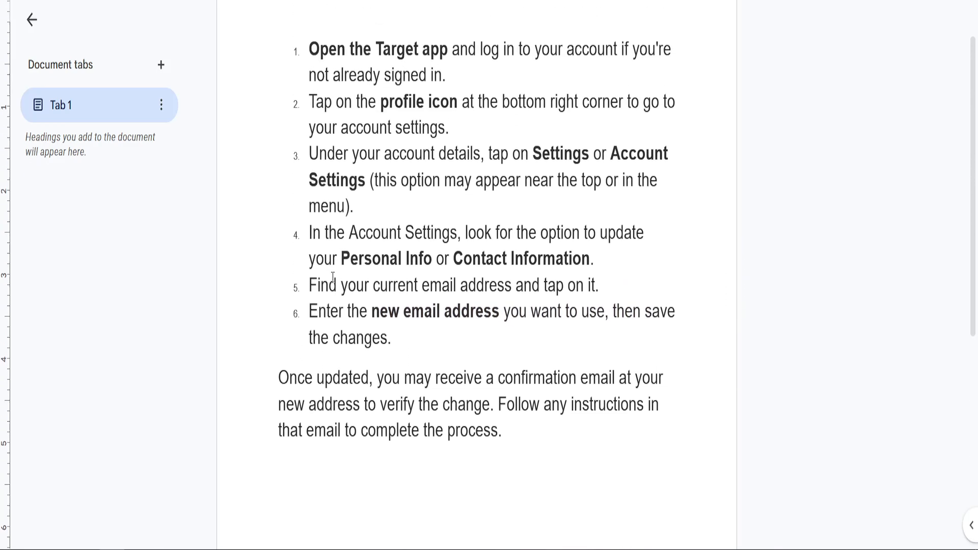